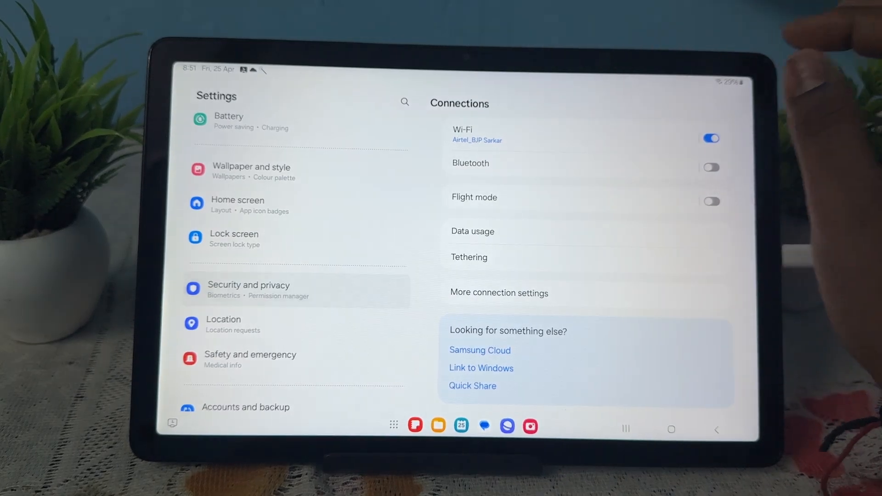
# Go to Security and privacy, then the Biometrics page
pyautogui.click(248, 290)
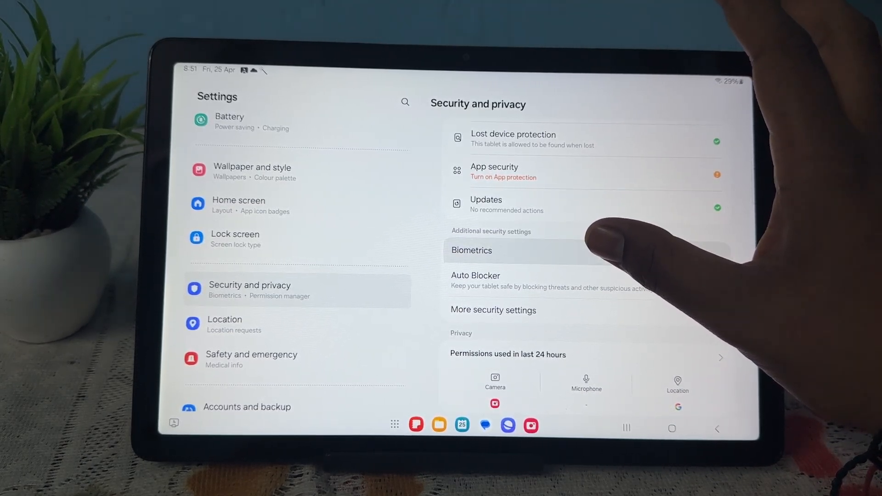
pyautogui.click(471, 251)
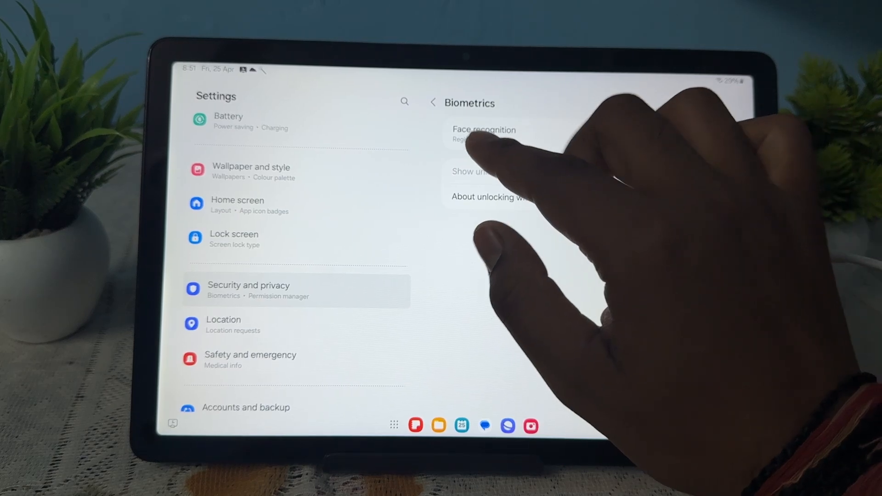
# Go from Lock screen settings to the Screen lock type options
pyautogui.click(432, 102)
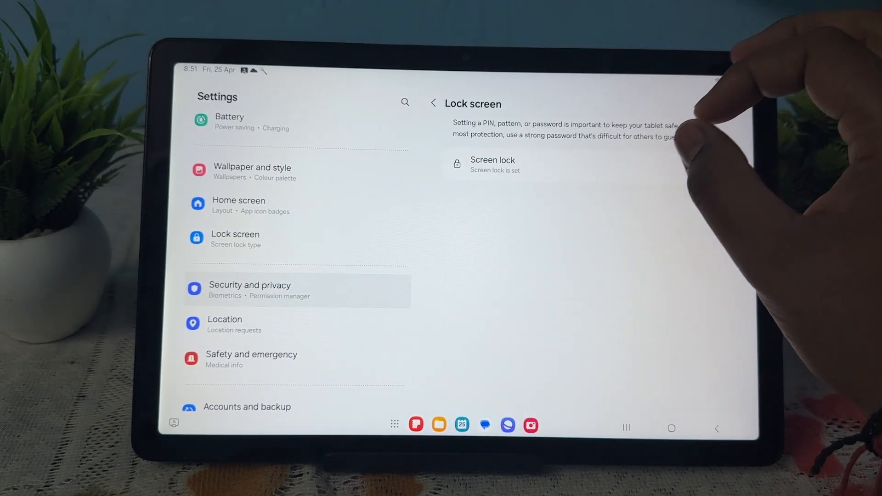
pyautogui.click(492, 165)
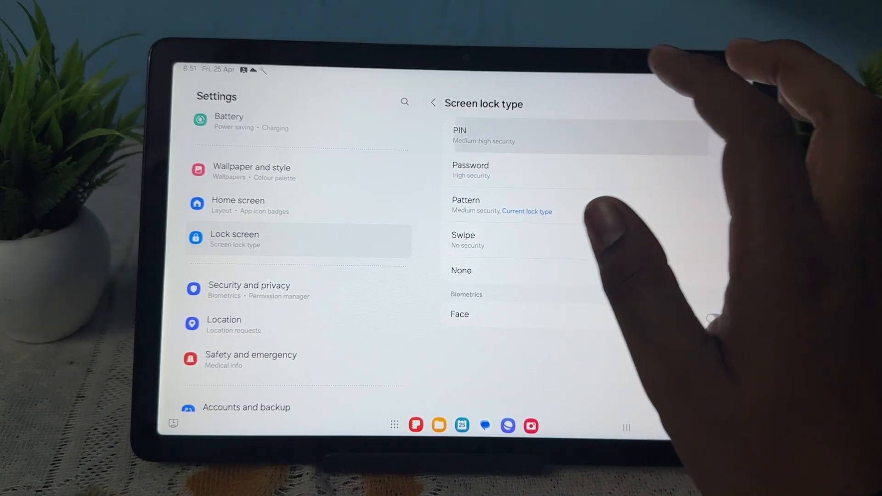
# Choose PIN as the screen lock type and start entering the new PIN
pyautogui.click(448, 360)
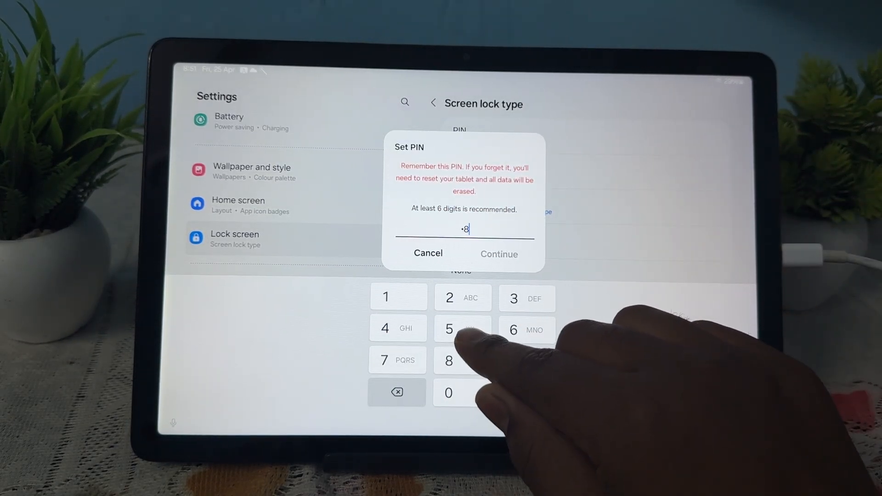
pyautogui.click(498, 254)
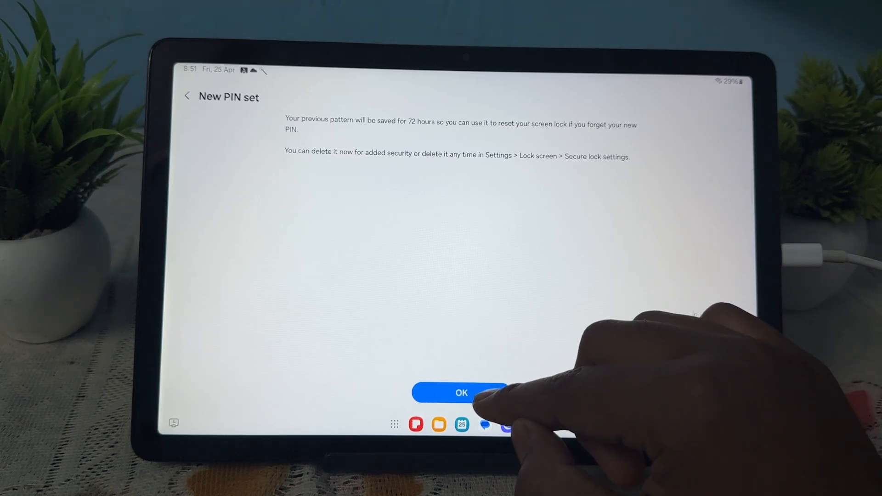
# Confirm the New PIN set page, then enter the PIN on the lock screen
pyautogui.click(460, 392)
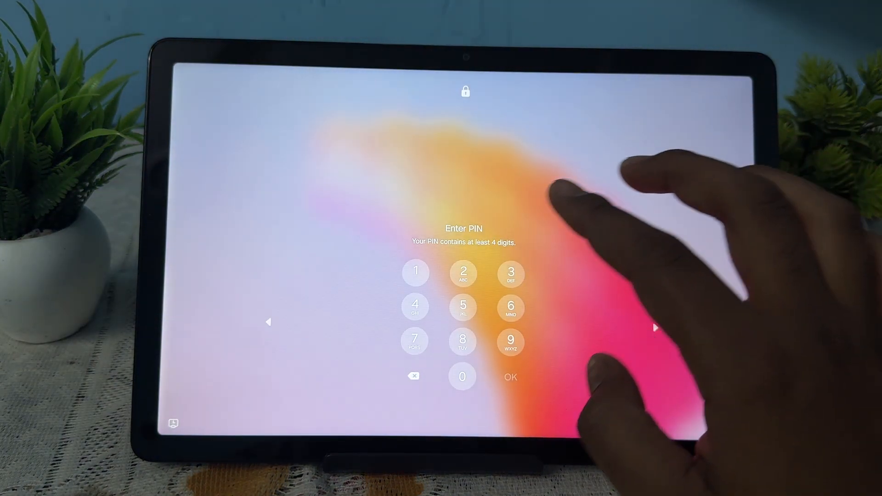
pyautogui.click(463, 340)
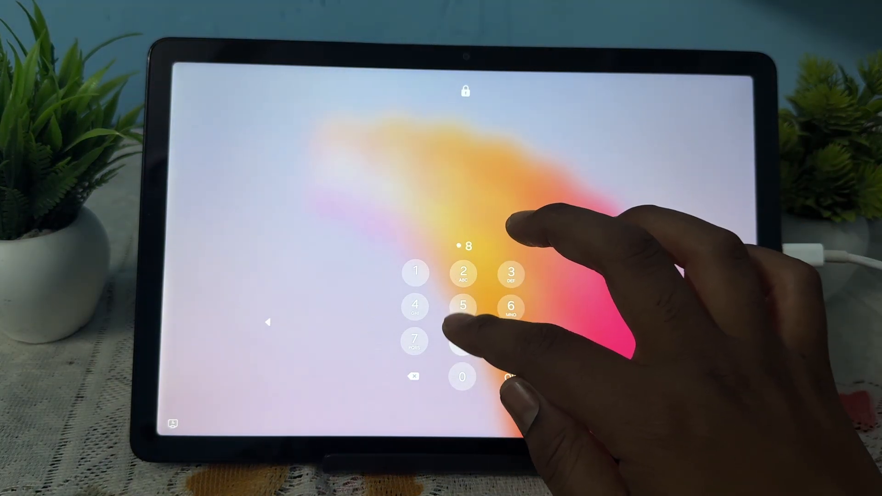